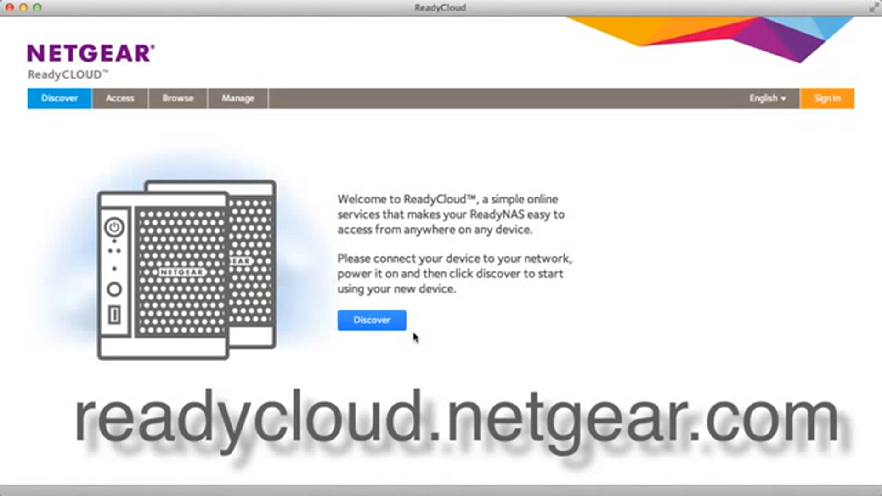
mouse_move(449, 304)
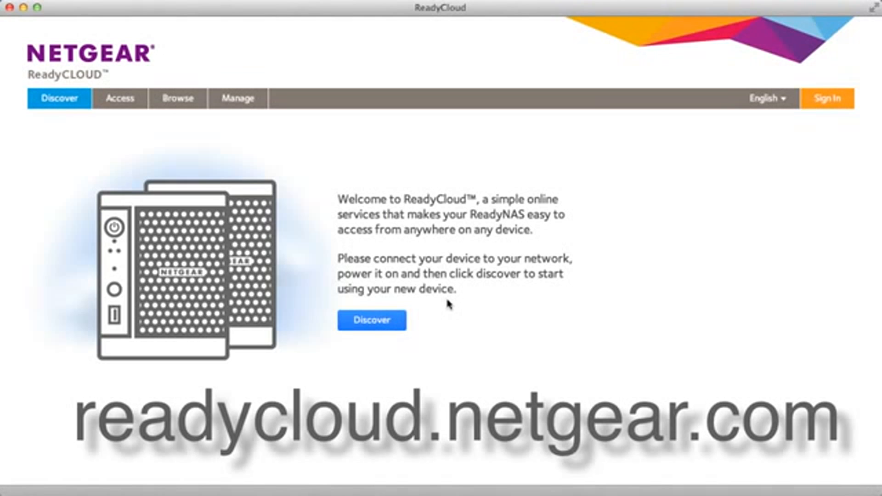
Run device discovery to find the new ReadyNAS 314 (nas-26-D7-40)
click(372, 319)
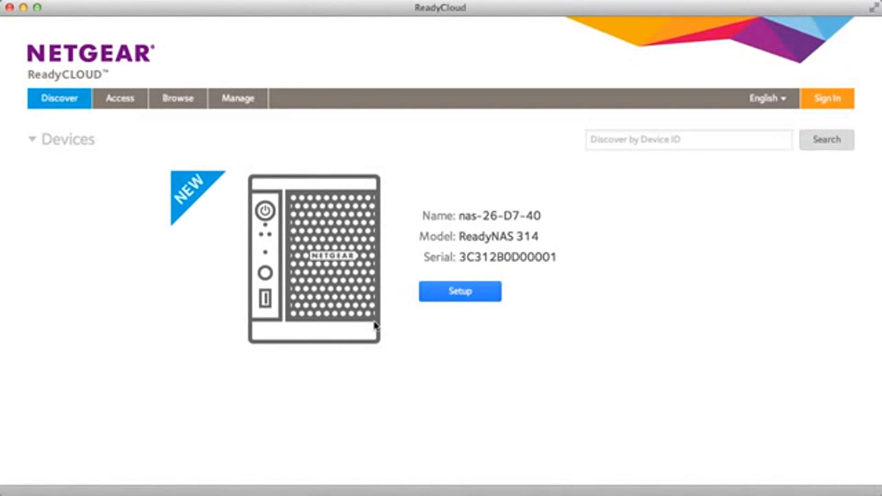
mouse_move(203, 215)
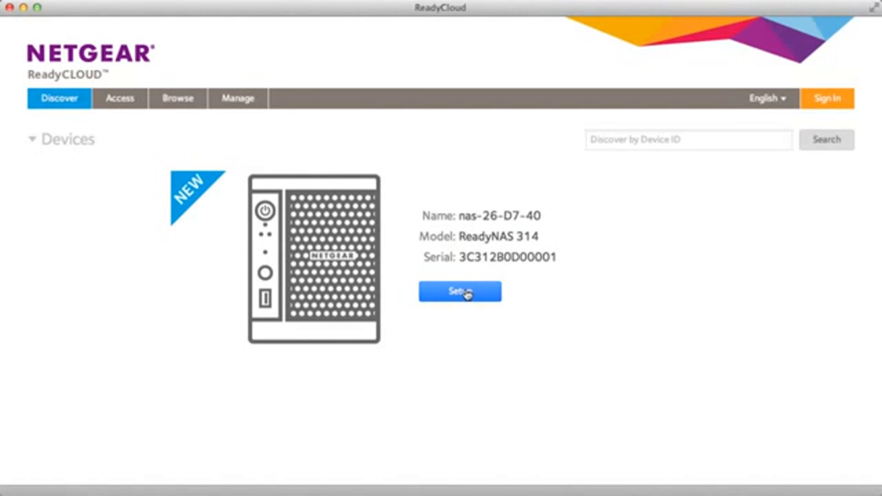
Start setup of nas-26-D7-40 with ReadyCloud Mode selected
click(459, 292)
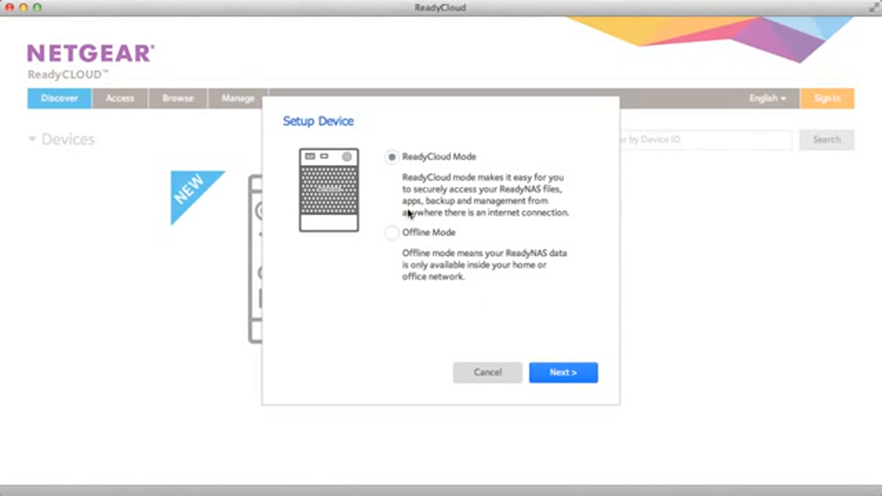
mouse_move(564, 371)
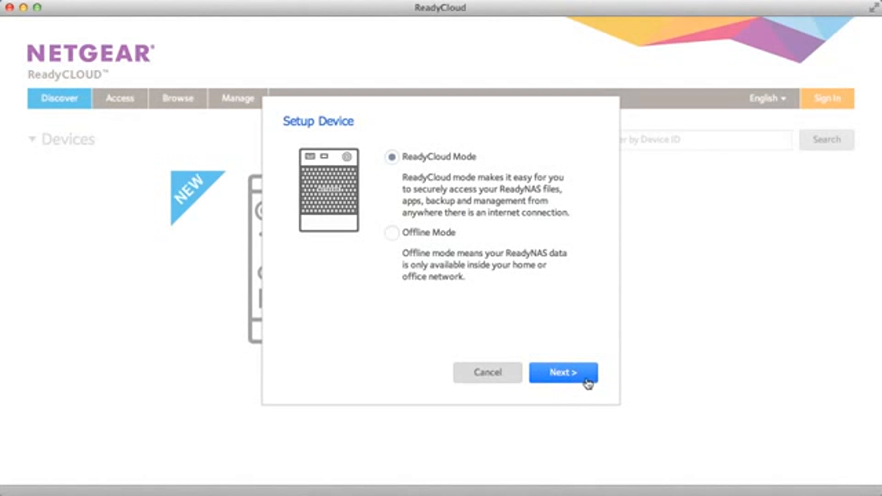
mouse_move(576, 381)
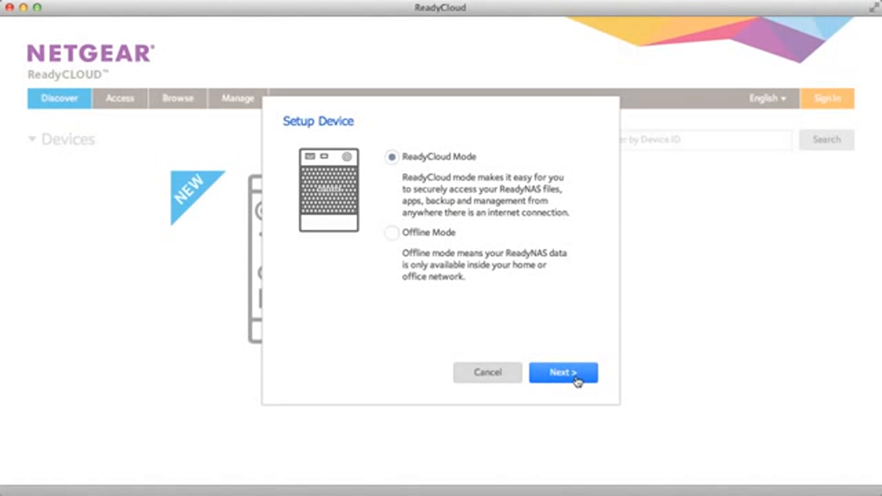
click(564, 373)
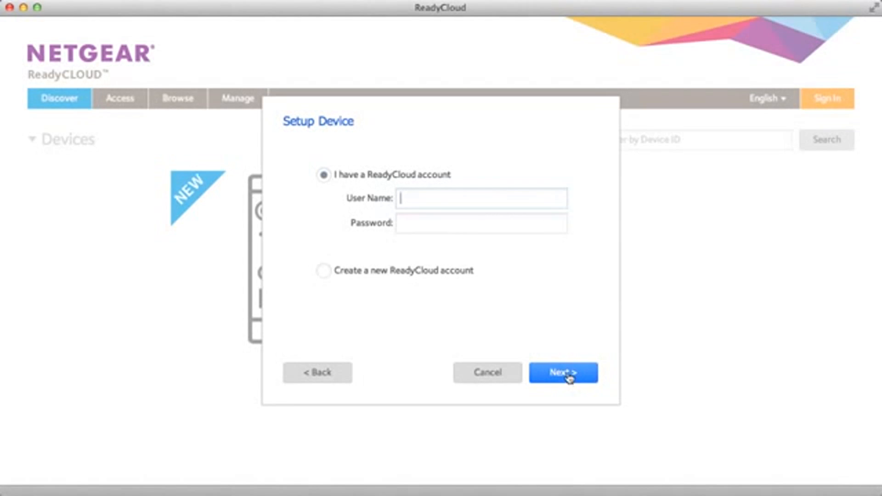
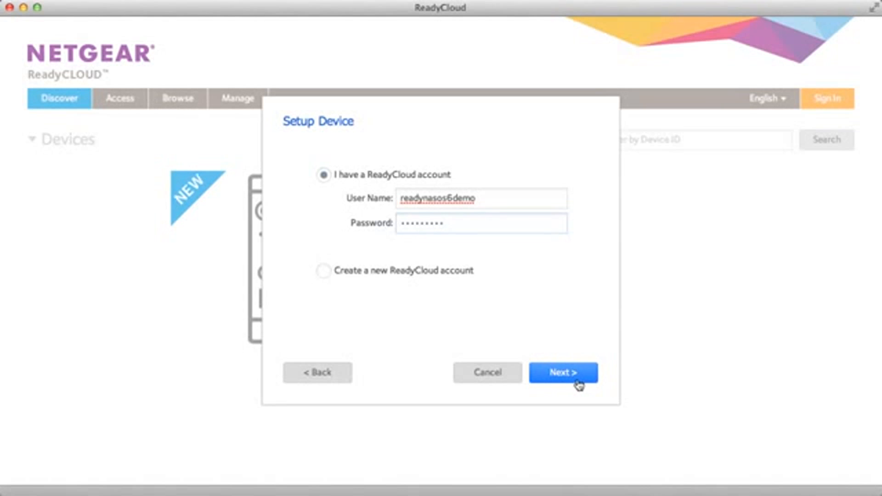
click(562, 373)
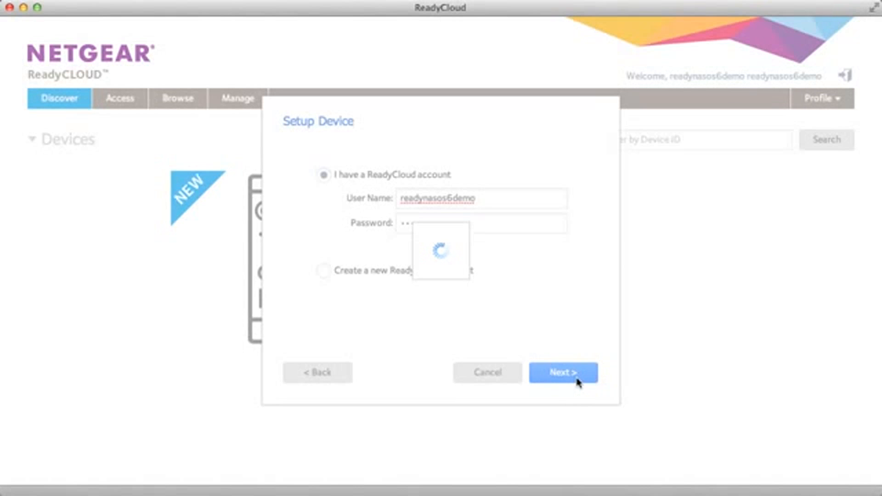
Name the device Rn314demo with timezone GMT -08:00 Pacific Time
click(562, 373)
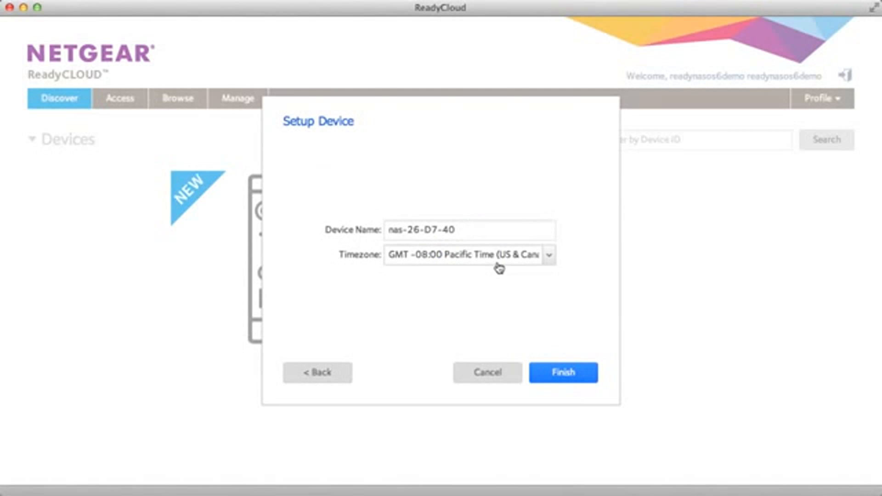
key(Backspace)
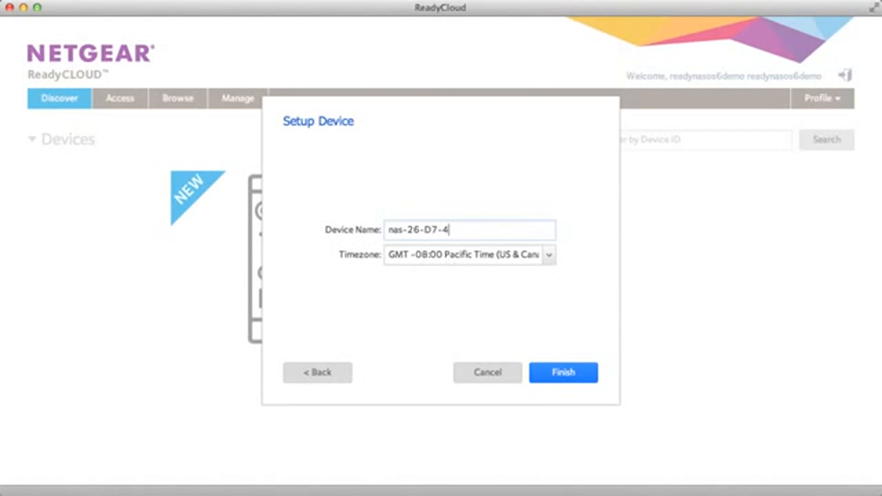
text(Rn314demo)
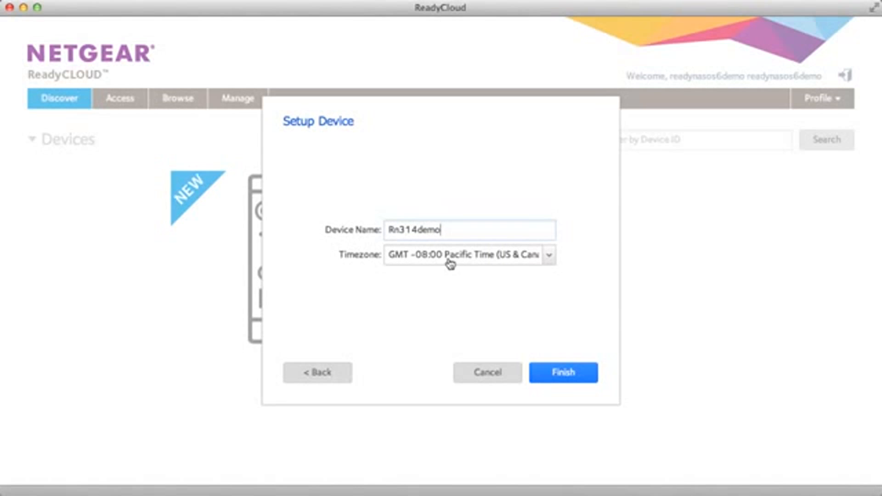
mouse_move(562, 372)
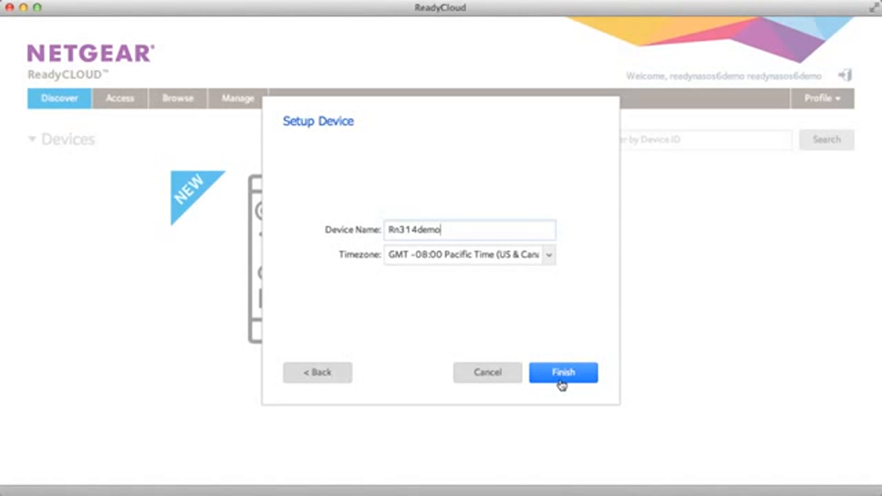
click(562, 373)
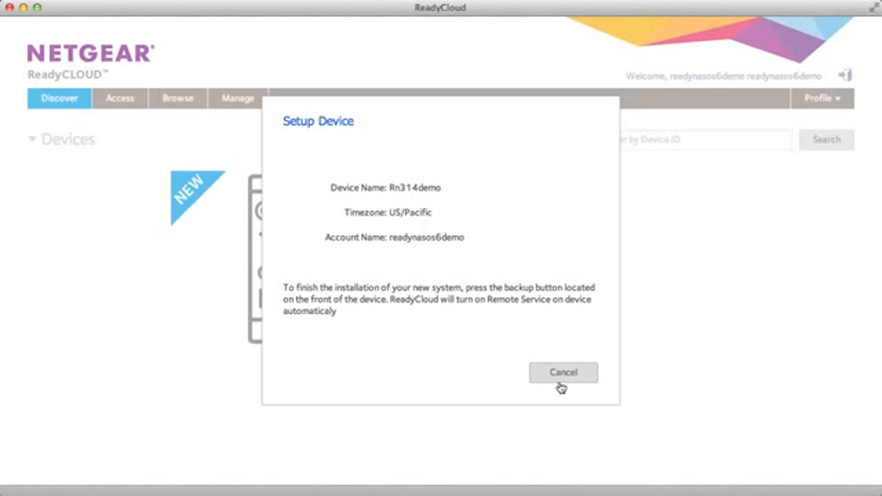
Finish registering Rn314demo via the backup button and close the success screen
click(562, 373)
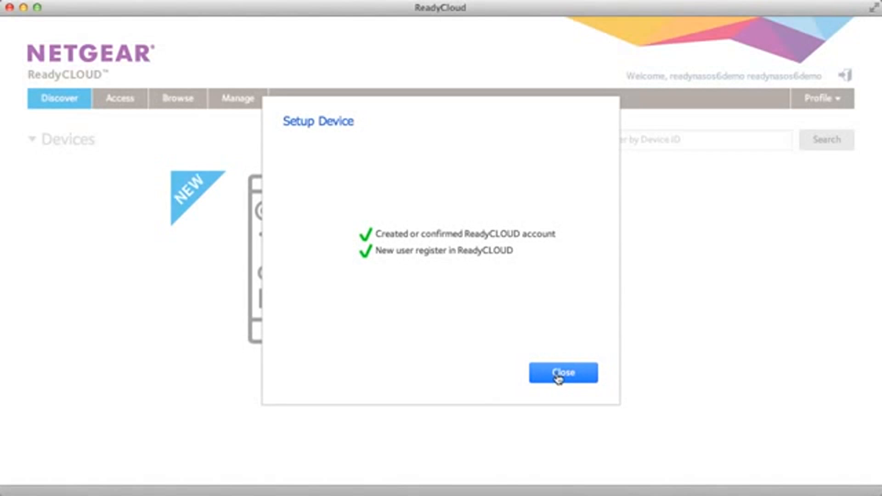
click(562, 373)
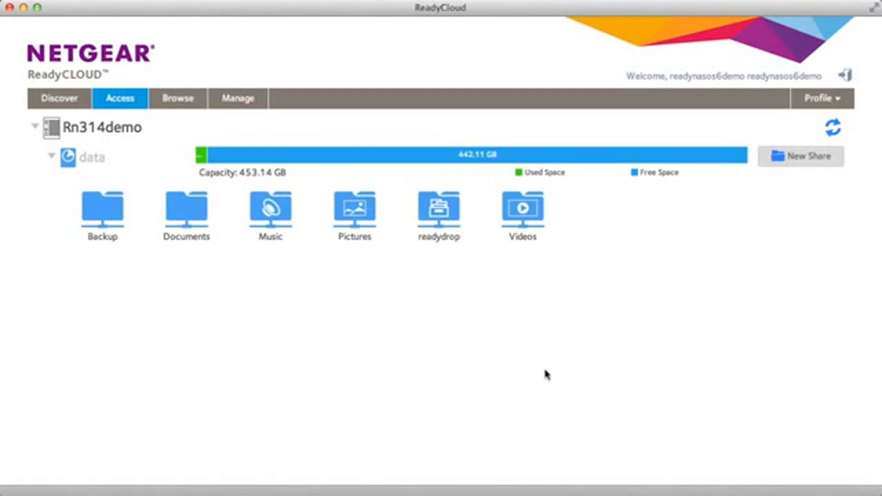
mouse_move(550, 352)
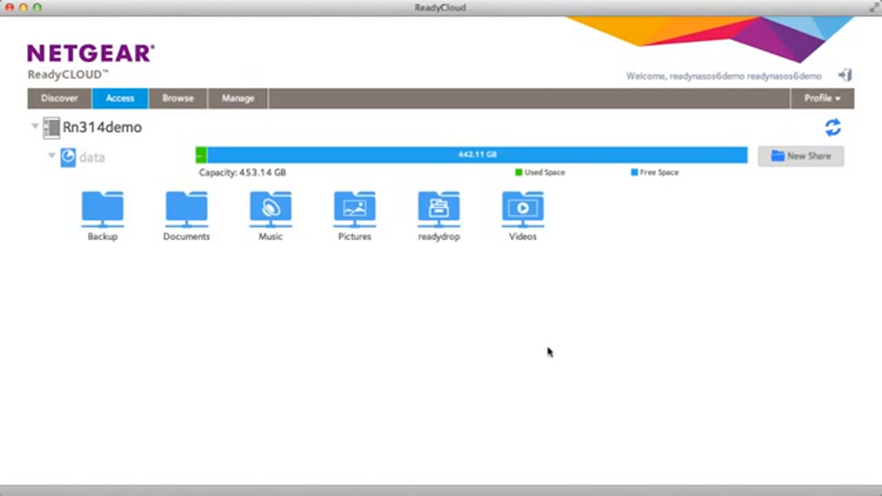
mouse_move(537, 72)
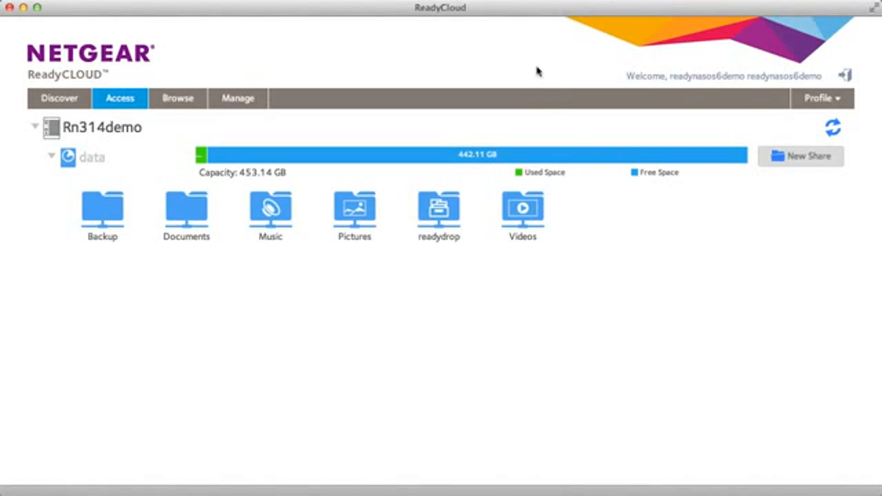